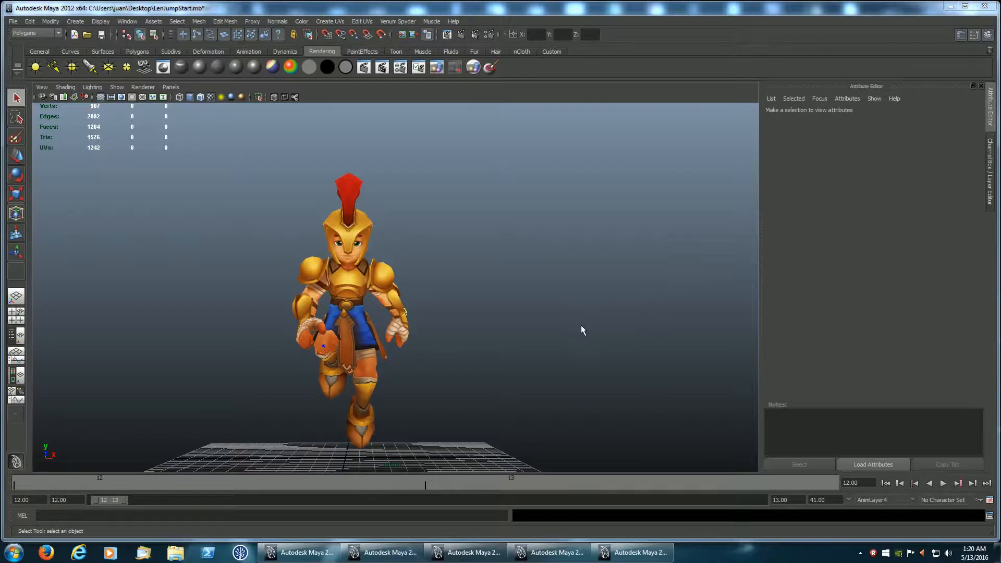
{"action": "mouse_move", "coordinate": [554, 345]}
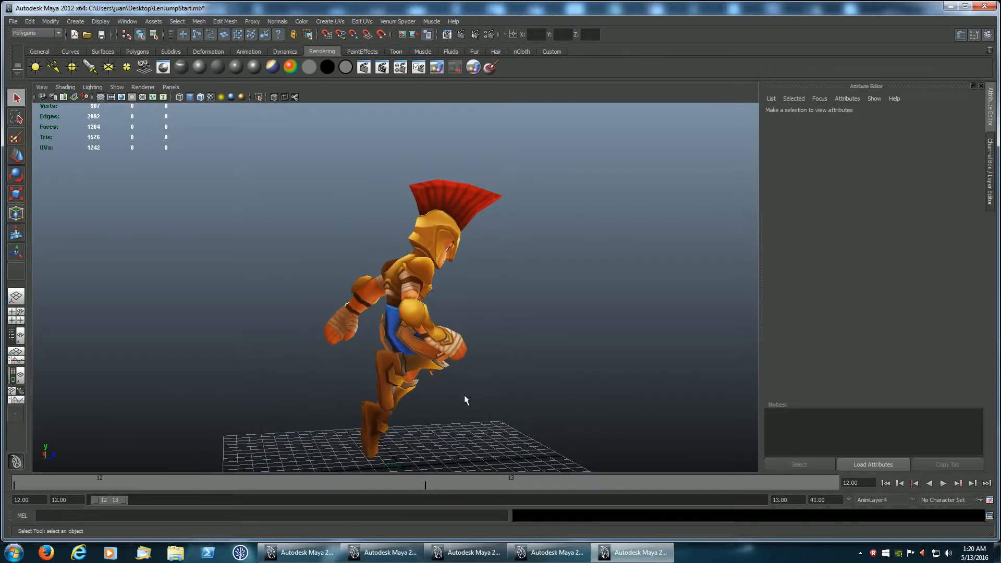
- Orbit around the crouched jump-start pose and back toward the character's front
{"action": "left_click_drag", "start_coordinate": [465, 399], "coordinate": [546, 390]}
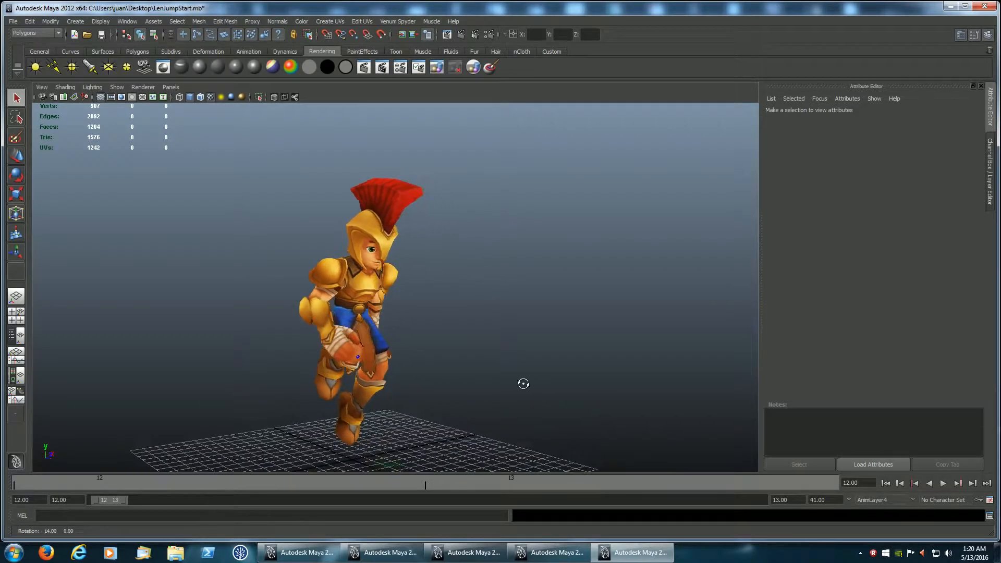
{"action": "left_click_drag", "start_coordinate": [524, 384], "coordinate": [413, 396]}
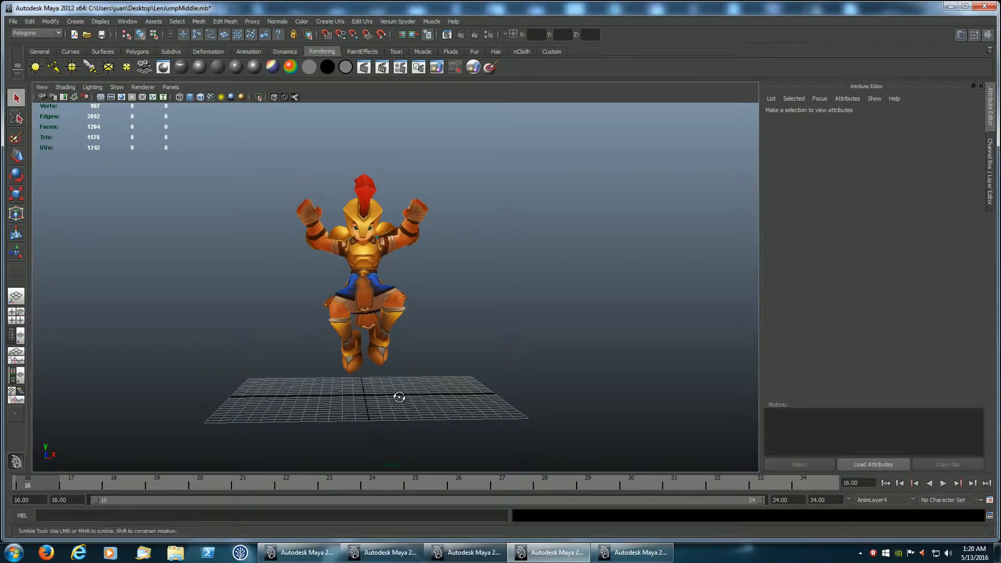
- Play the LenJumpMiddle mid-air animation briefly, then stop playback
{"action": "left_click", "coordinate": [930, 484]}
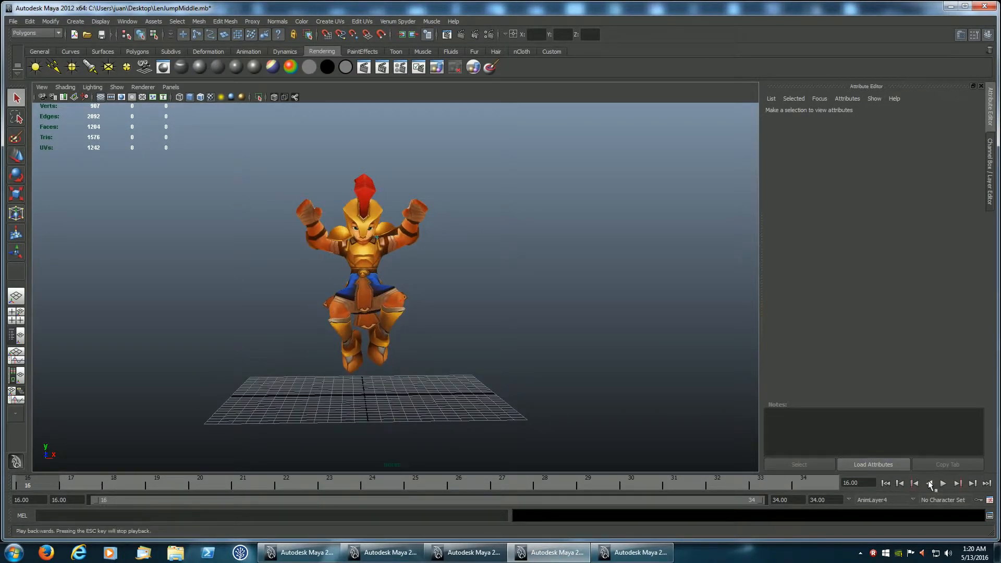
{"action": "left_click", "coordinate": [943, 484]}
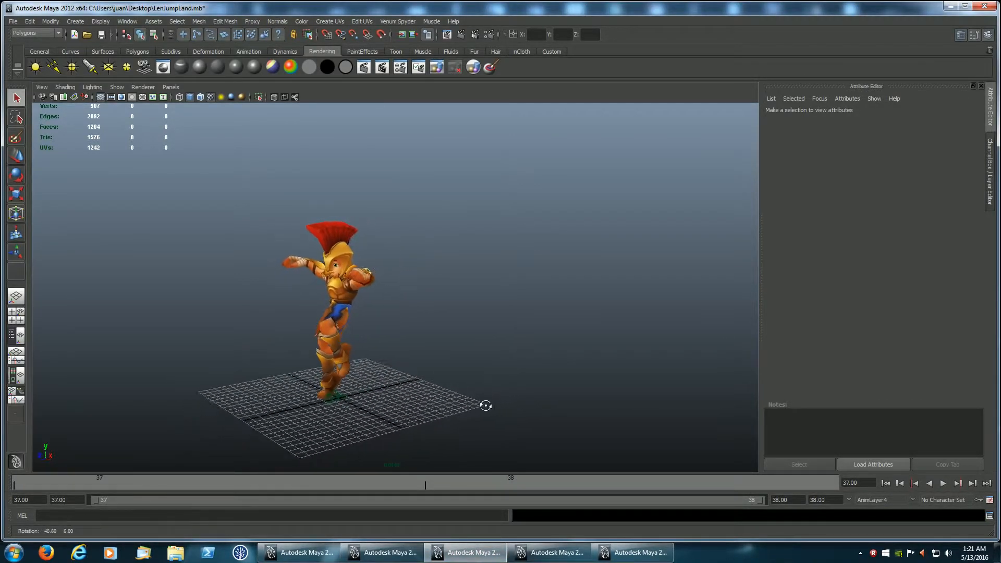
- Orbit around the LenJumpLand landing pose, viewing its front and side
{"action": "left_click_drag", "start_coordinate": [486, 406], "coordinate": [546, 405]}
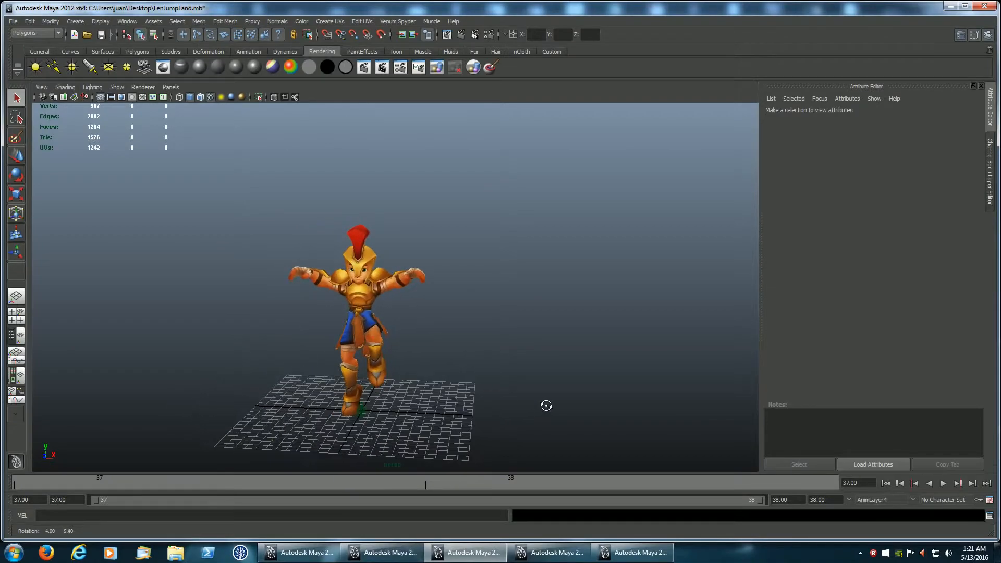
{"action": "left_click_drag", "start_coordinate": [546, 406], "coordinate": [637, 398]}
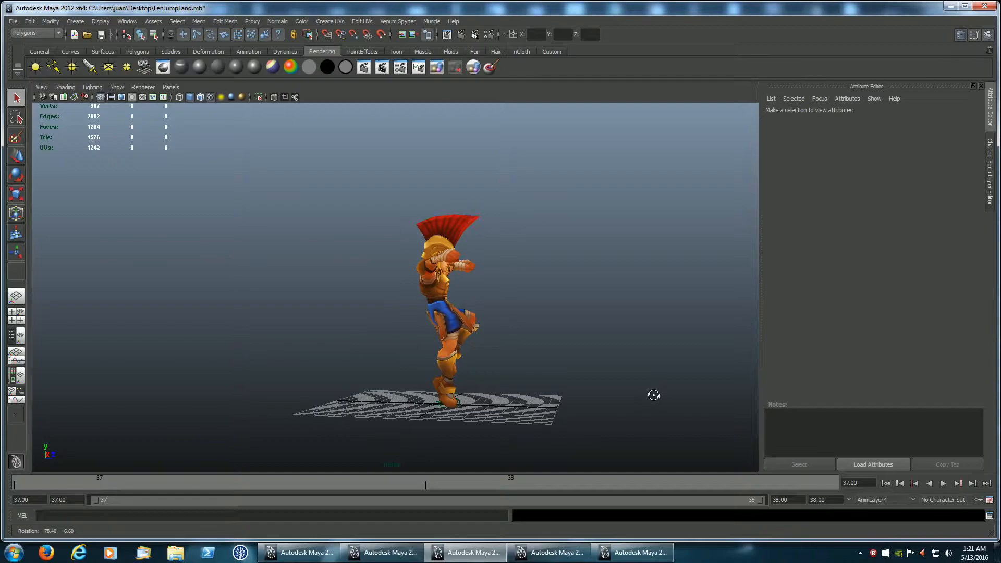
{"action": "left_click_drag", "start_coordinate": [654, 396], "coordinate": [612, 398]}
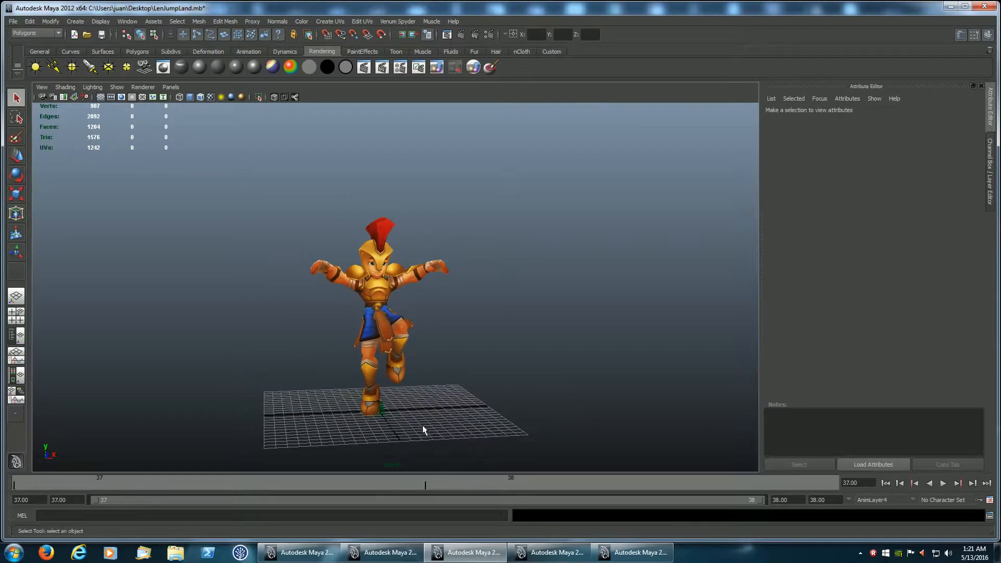
{"action": "left_click_drag", "start_coordinate": [421, 431], "coordinate": [490, 427]}
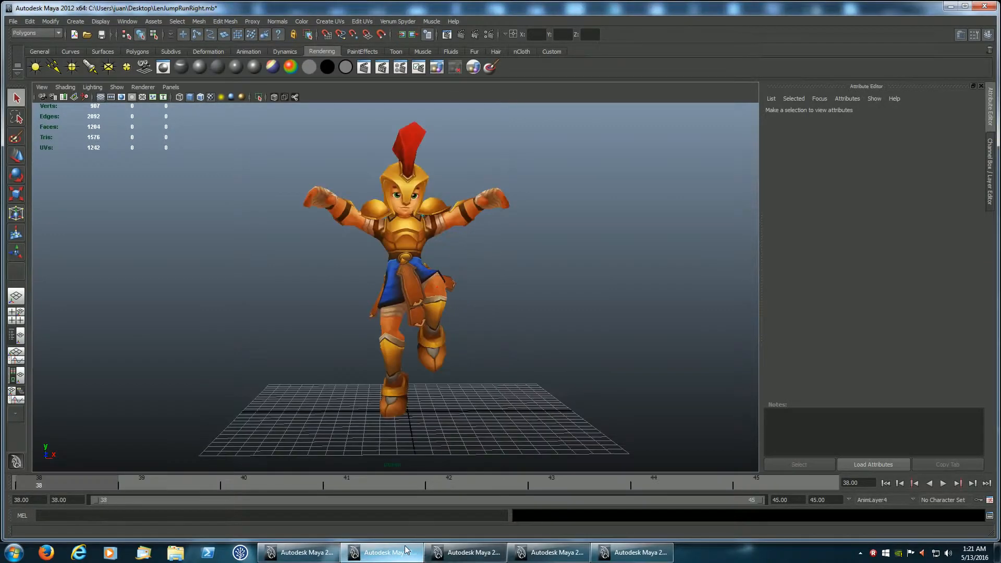
- Orbit to a side view and step forward through the first run-right transition frames
{"action": "left_click_drag", "start_coordinate": [409, 255], "coordinate": [463, 427]}
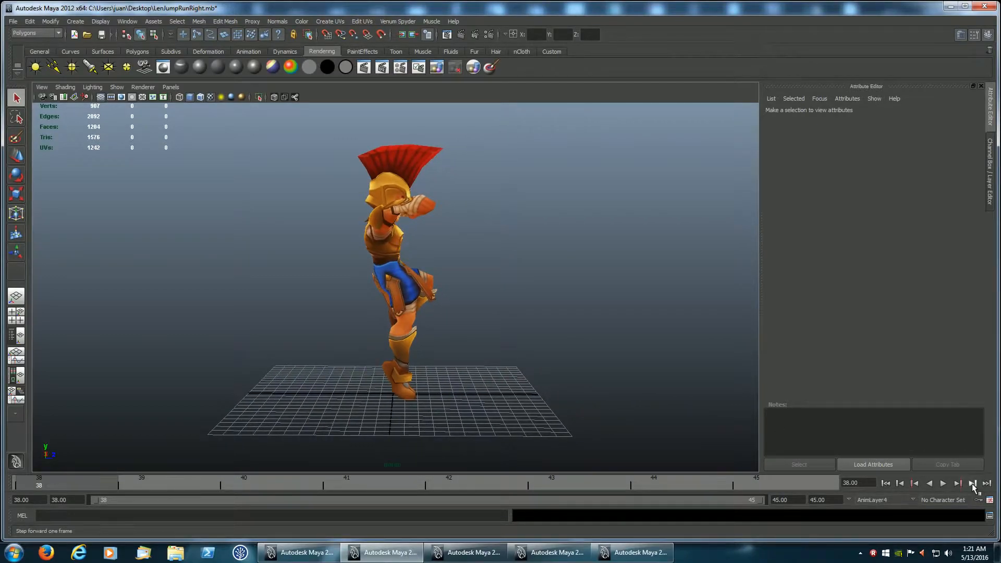
{"action": "left_click", "coordinate": [972, 484]}
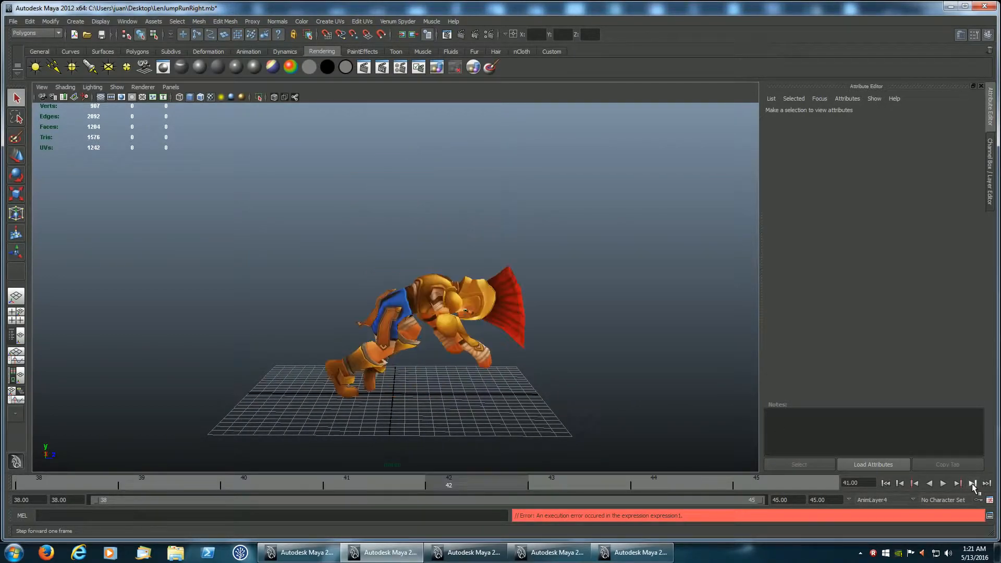
{"action": "left_click", "coordinate": [987, 483]}
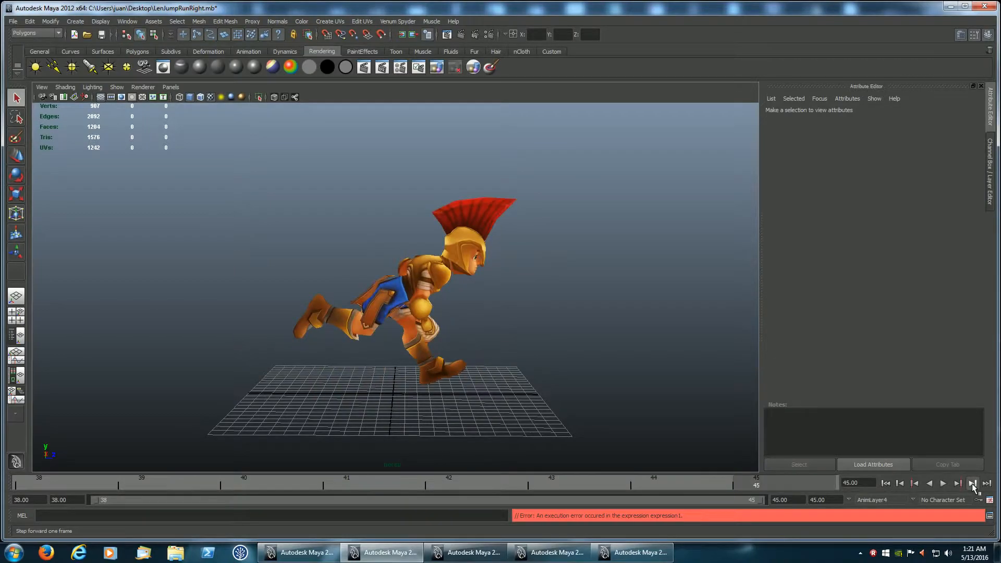
{"action": "left_click", "coordinate": [885, 484]}
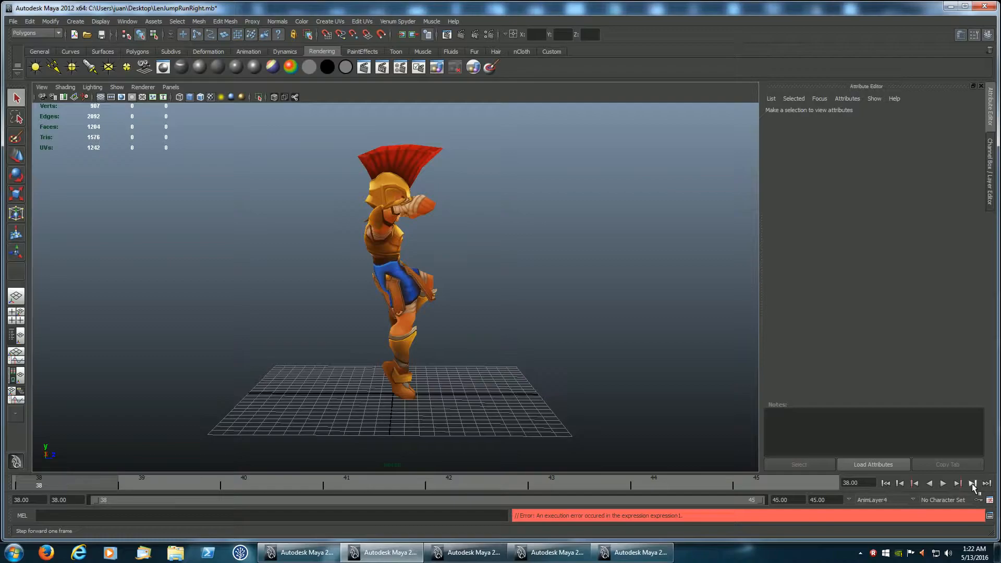
{"action": "left_click", "coordinate": [971, 483]}
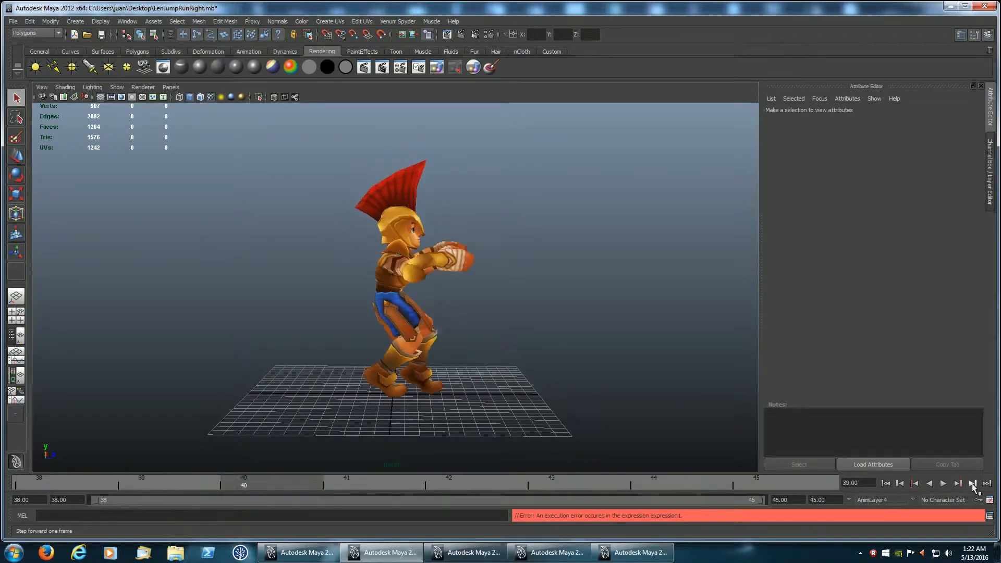
- Keep stepping the run-right transition frame by frame up to frame 45
{"action": "left_click", "coordinate": [972, 483]}
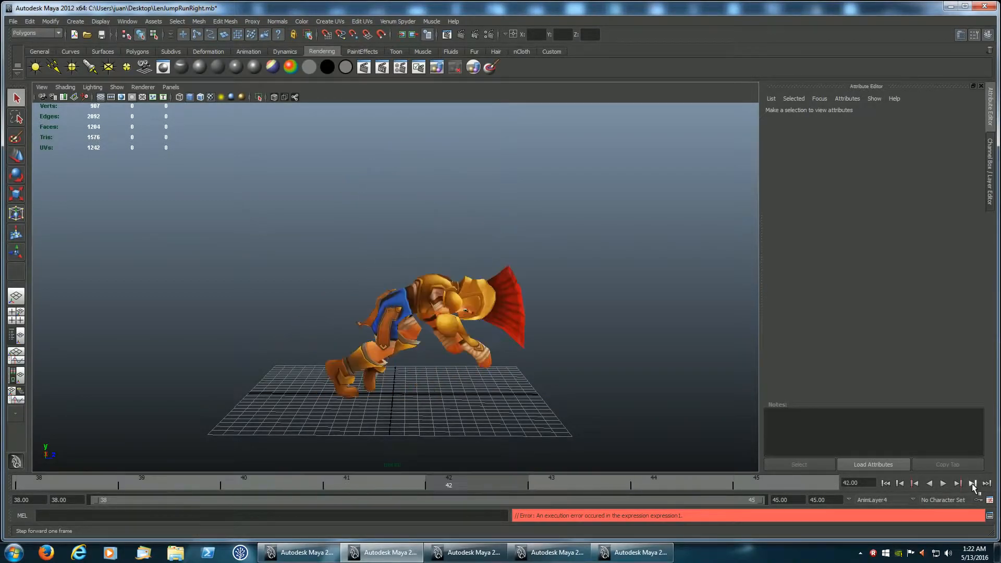
{"action": "left_click", "coordinate": [914, 484]}
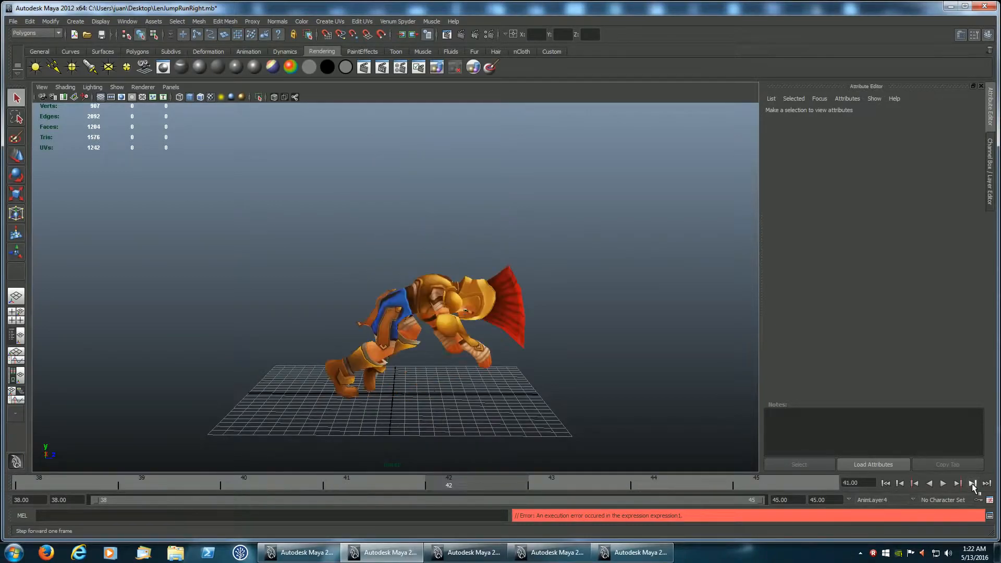
{"action": "left_click", "coordinate": [972, 484]}
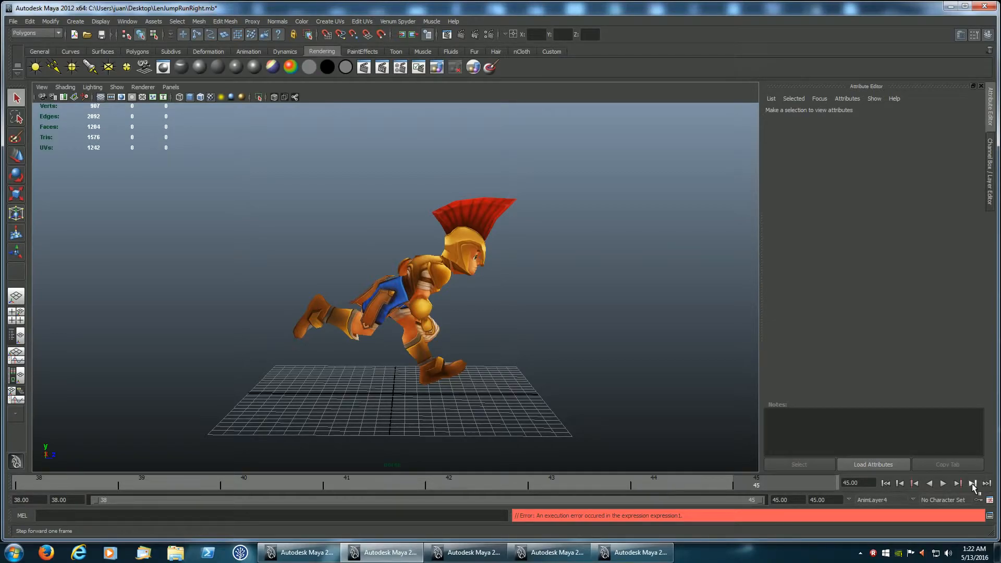
{"action": "left_click", "coordinate": [927, 483]}
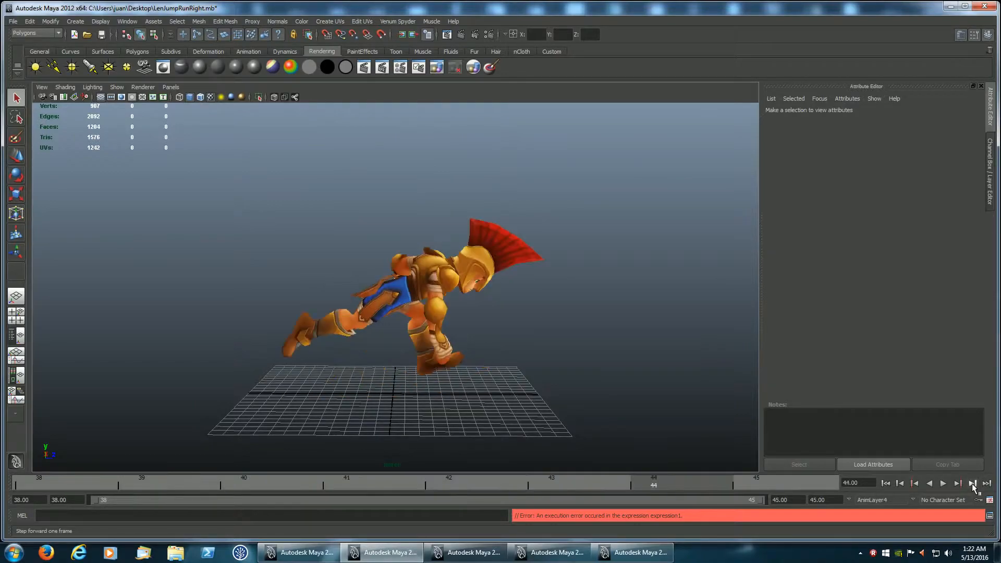
{"action": "left_click", "coordinate": [971, 484]}
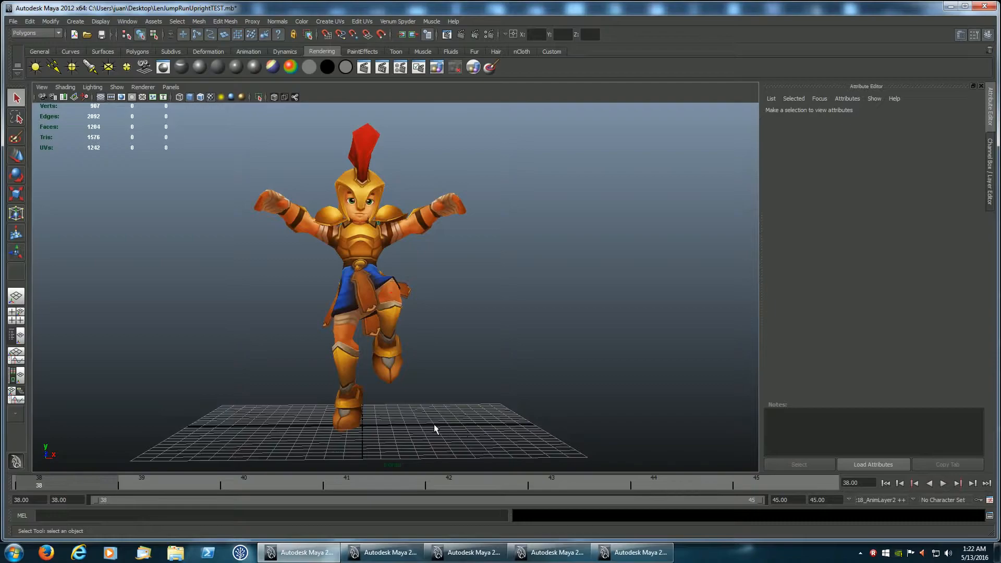
- Orbit to a side view and step the upright test transition forward to frame 39
{"action": "left_click_drag", "start_coordinate": [435, 427], "coordinate": [547, 430]}
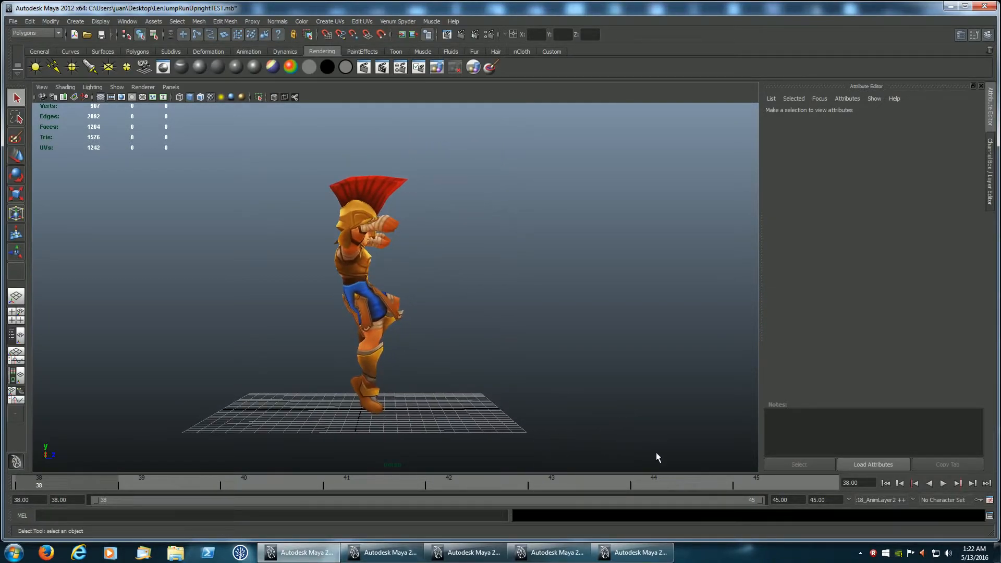
{"action": "left_click", "coordinate": [973, 484]}
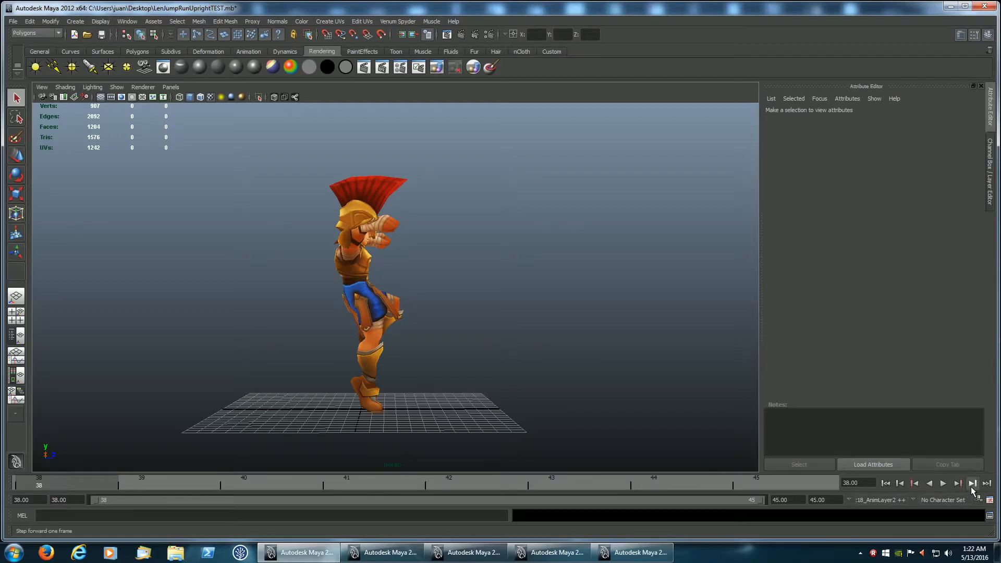
{"action": "left_click", "coordinate": [972, 484]}
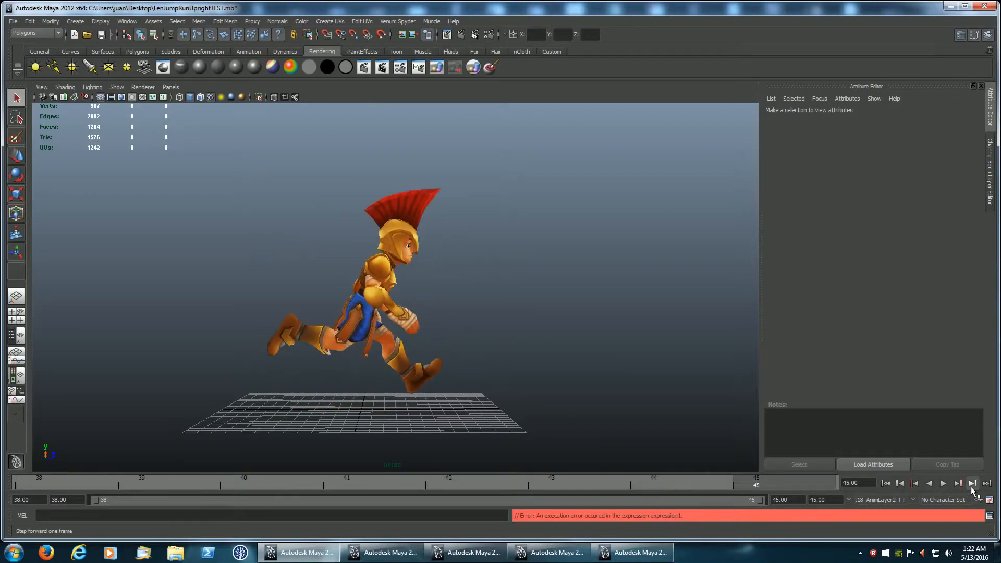
{"action": "left_click", "coordinate": [915, 484]}
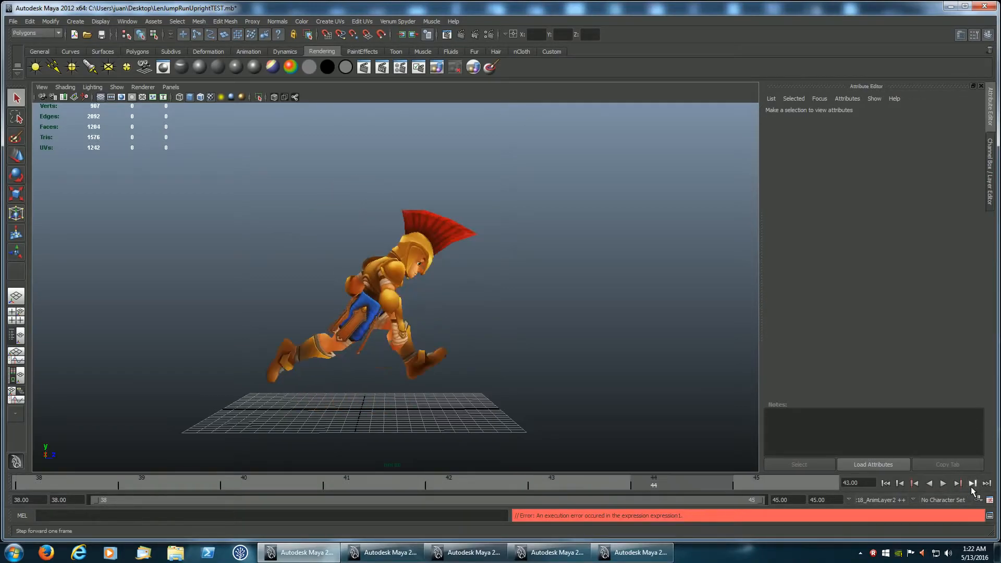
{"action": "left_click", "coordinate": [956, 483]}
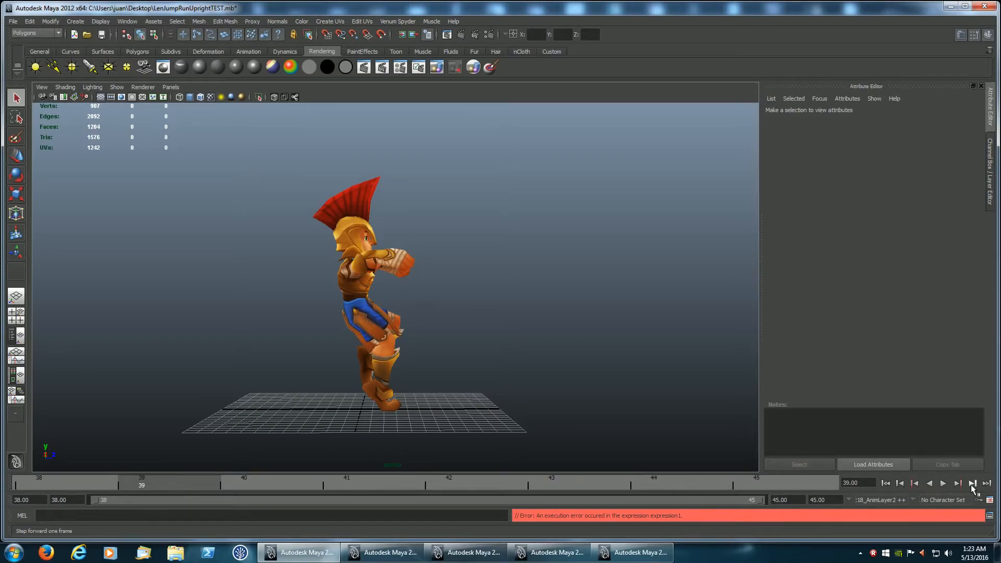
{"action": "left_click", "coordinate": [972, 484]}
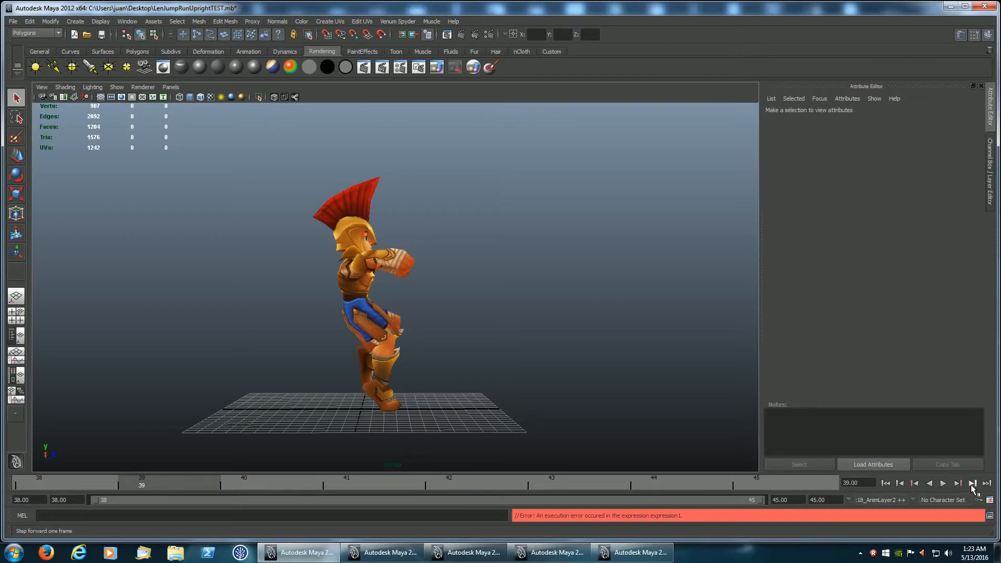